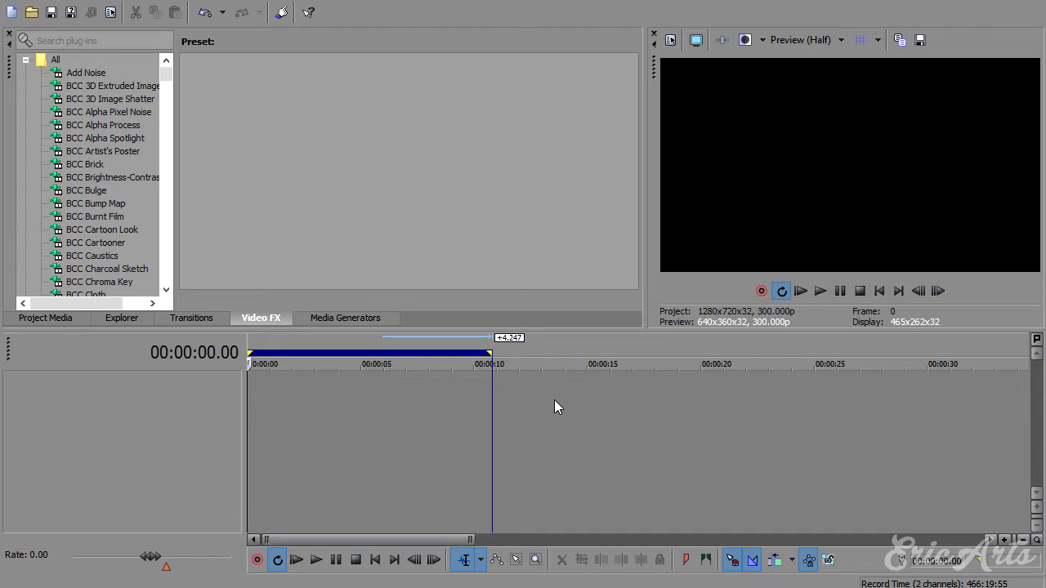
# Place the 'Tutorial' text track above the hallway clip on the timeline.
pyautogui.click(372, 364)
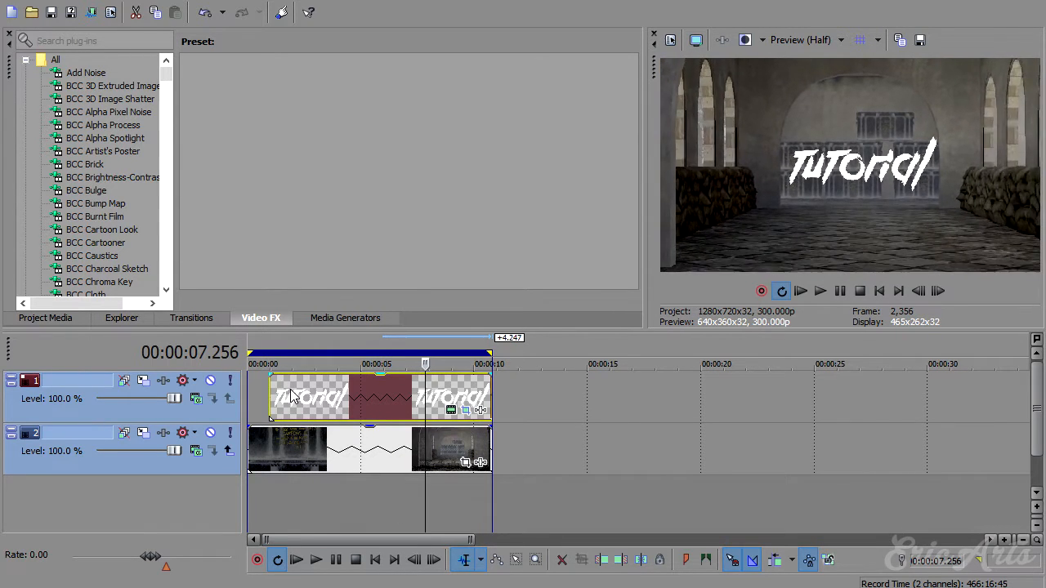
# Return to the project start and play the Tutorial text composition in the preview.
pyautogui.click(821, 290)
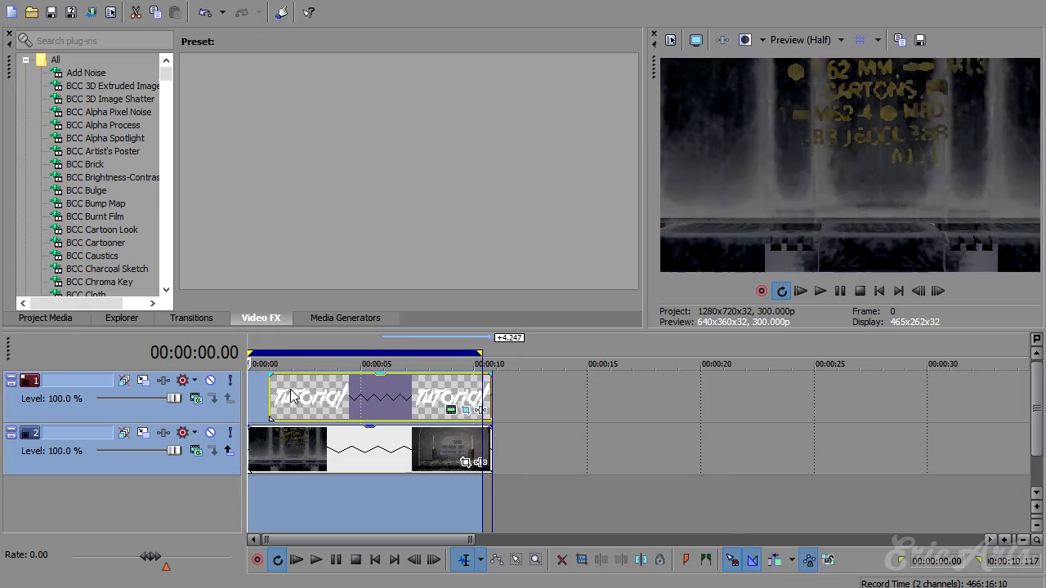
pyautogui.click(319, 559)
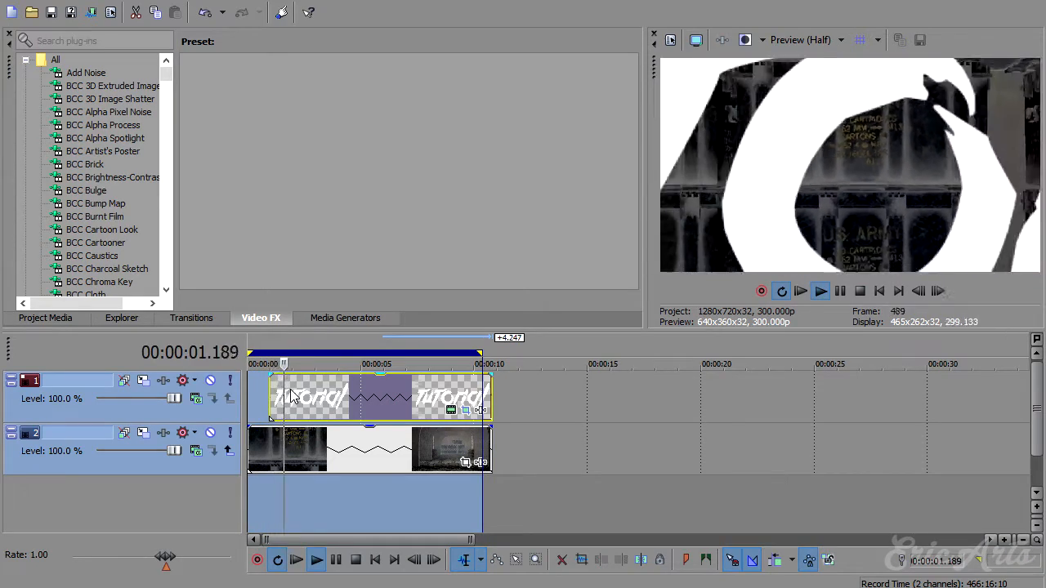